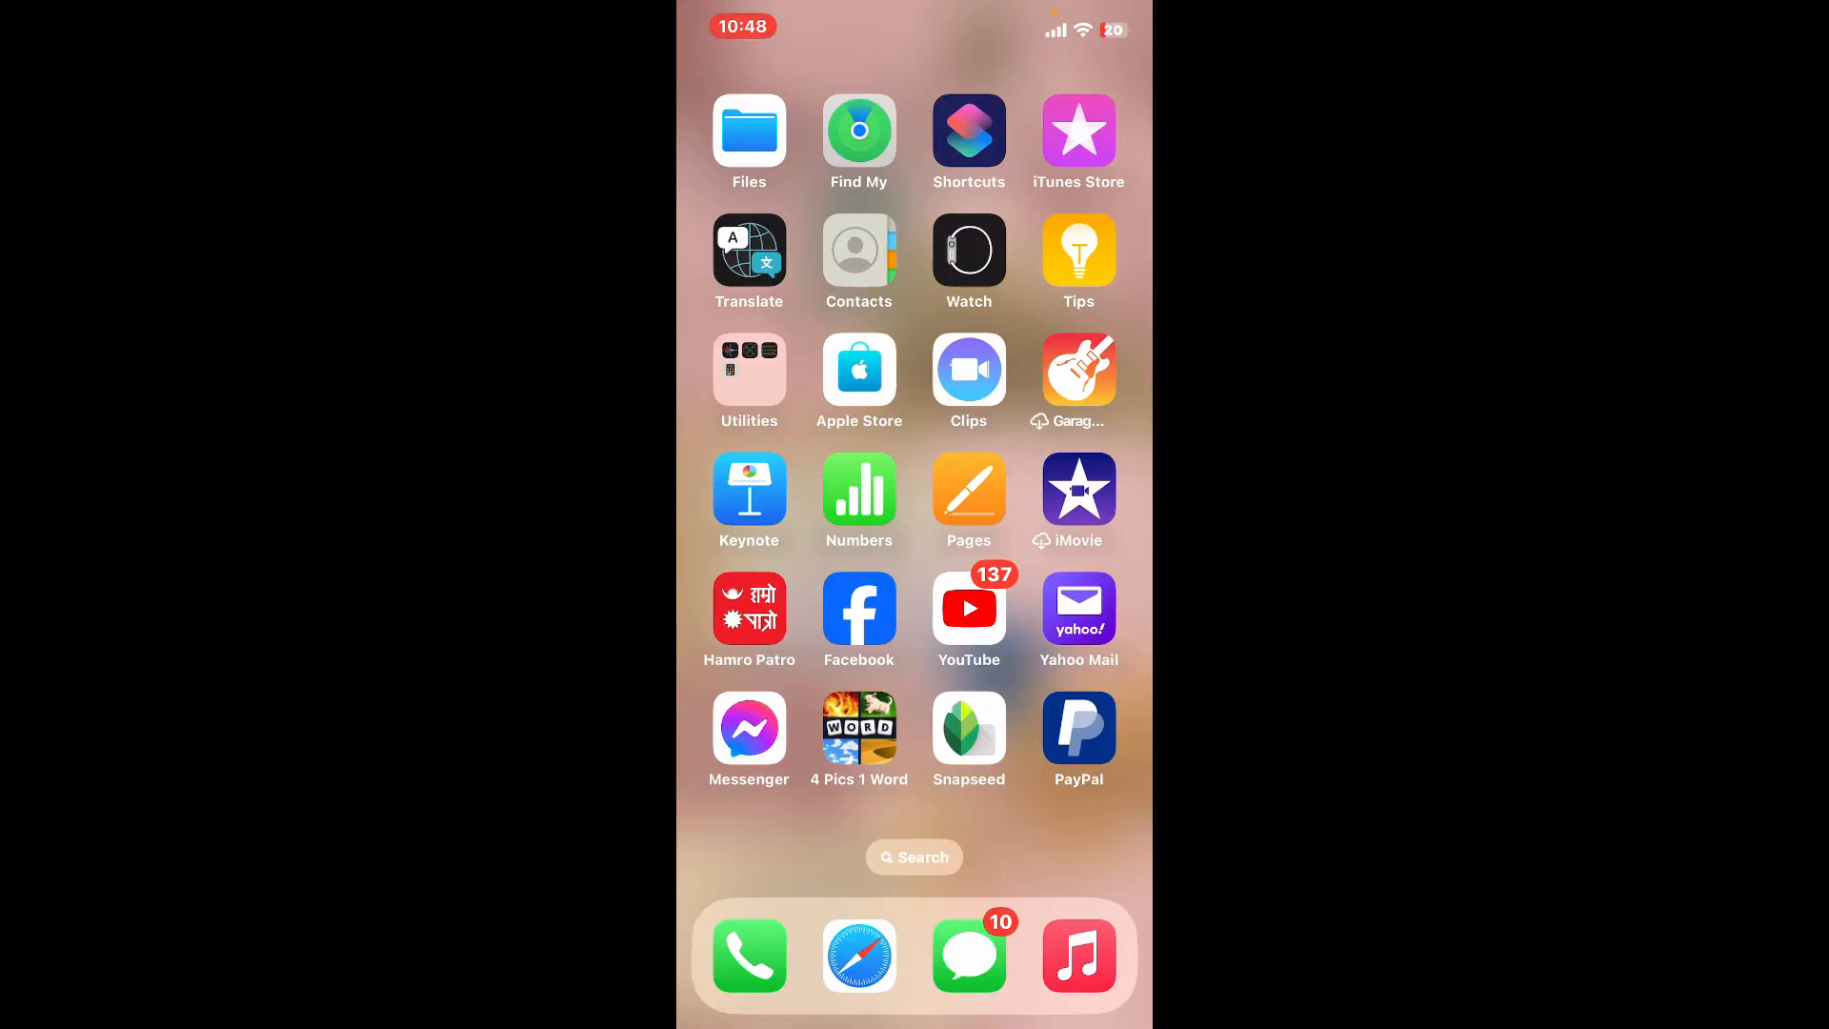
Launch Snapseed from the iOS Home Screen
click(968, 726)
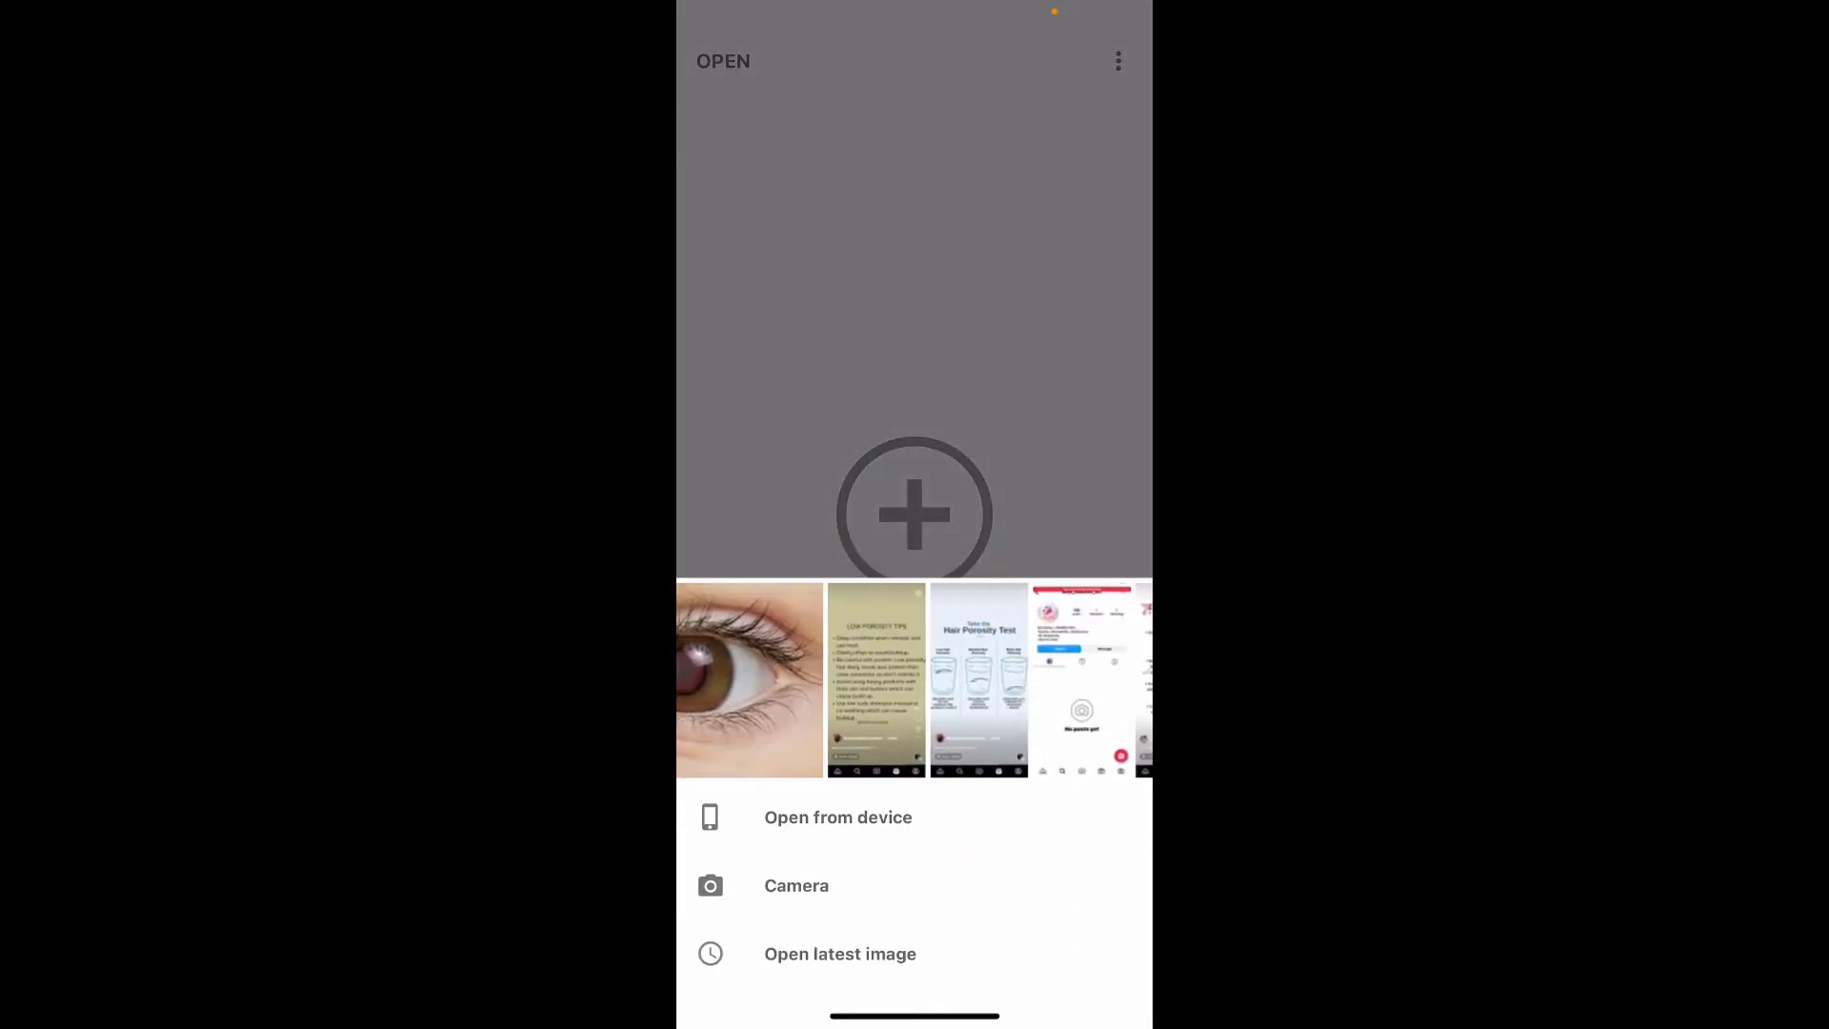
Browse the gallery to the snowy mountain peaks photo and open it for editing
scroll(left, 3)
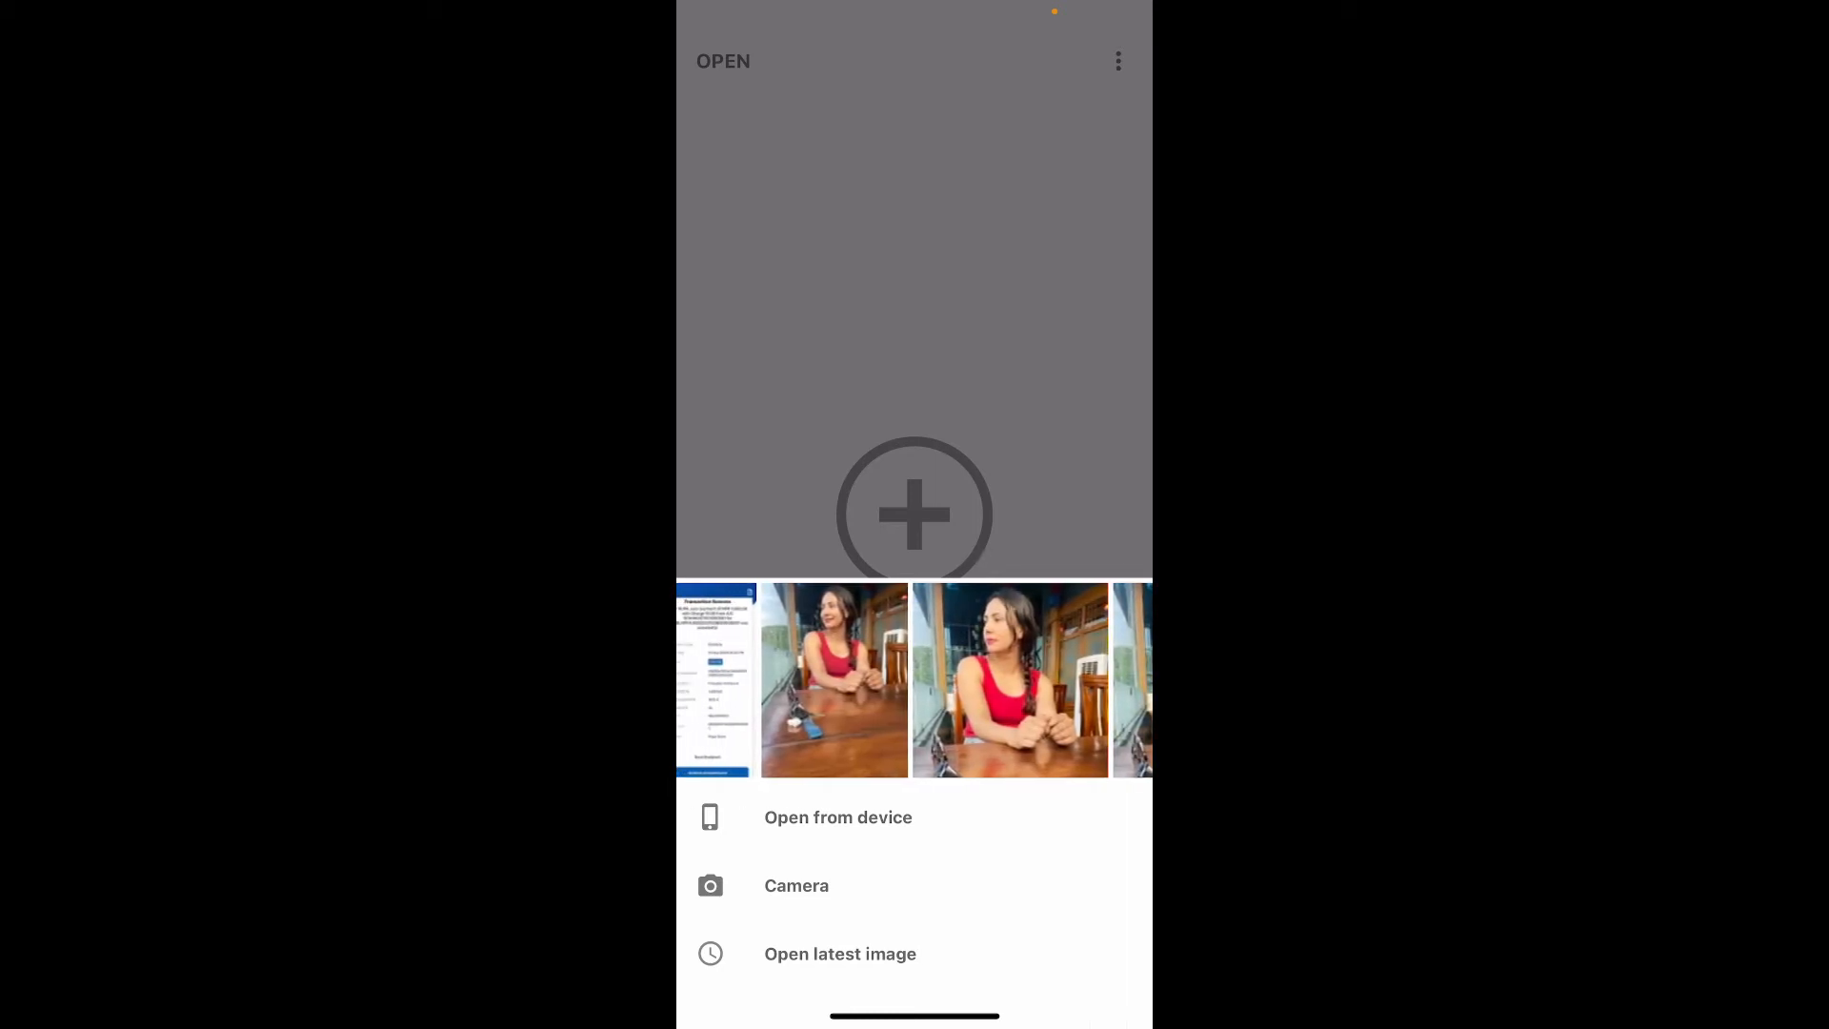
scroll(left, 3)
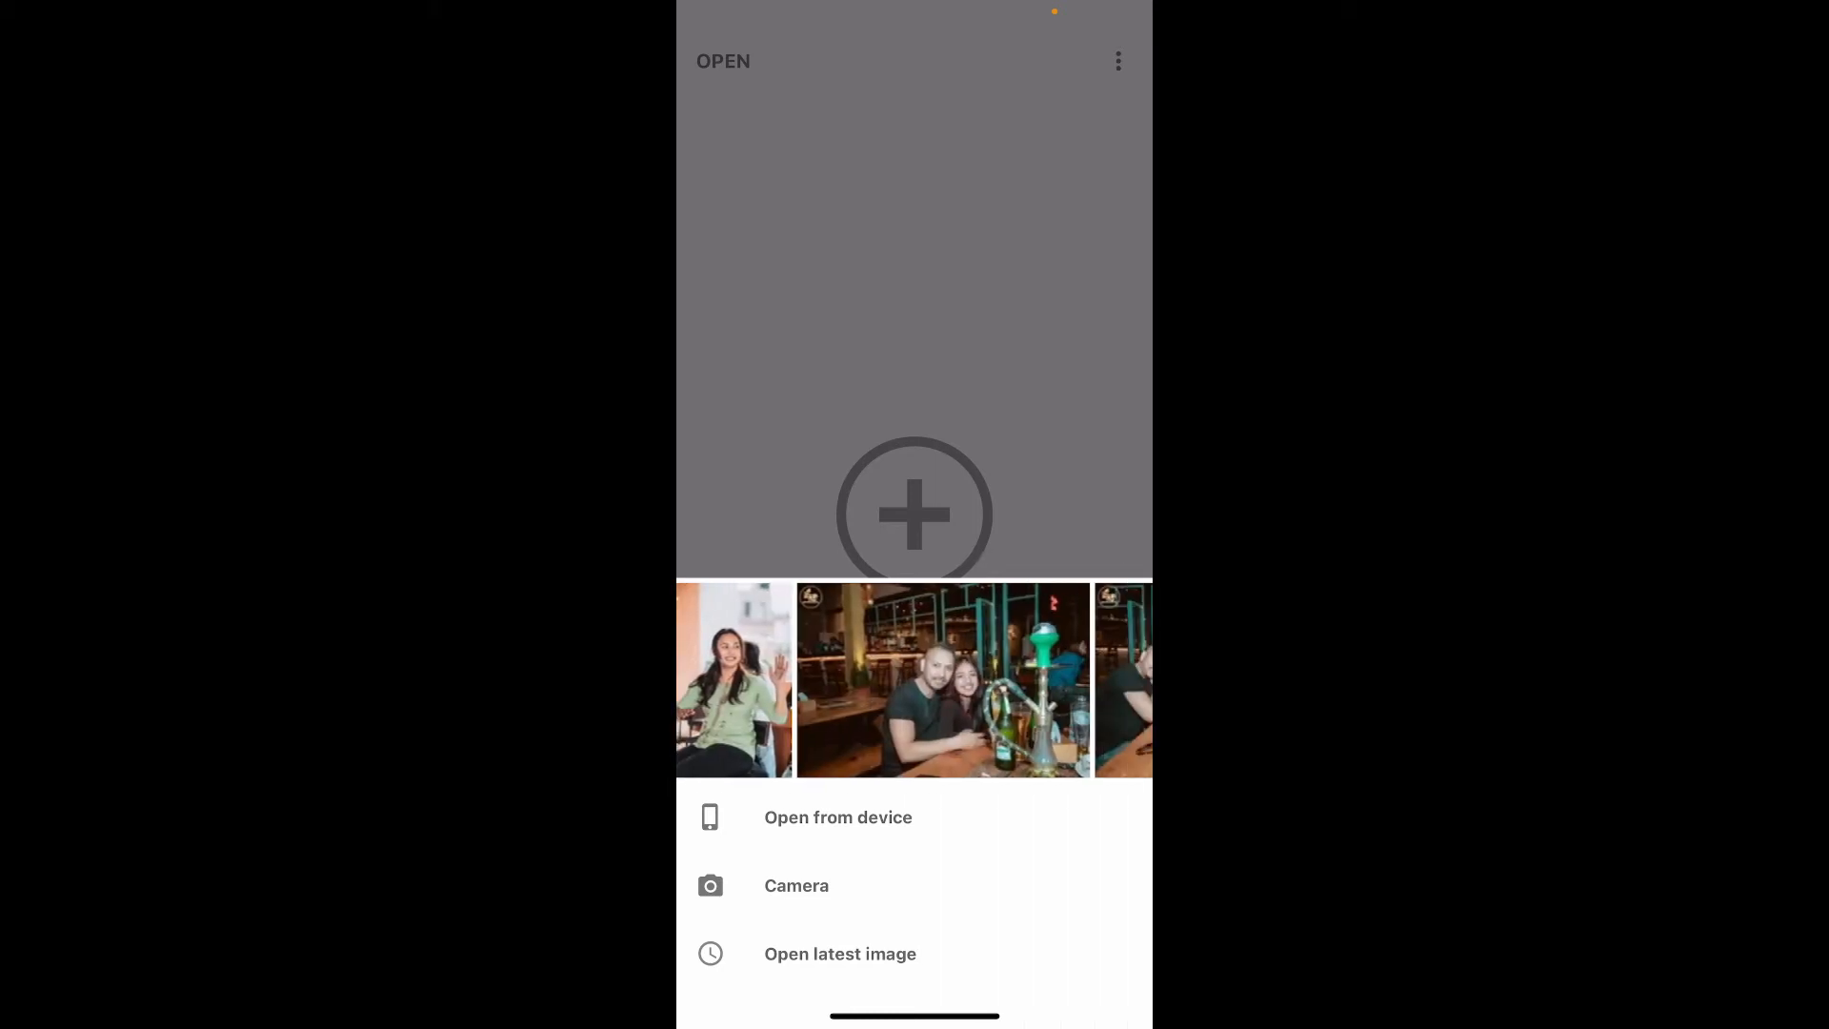
scroll(left, 3)
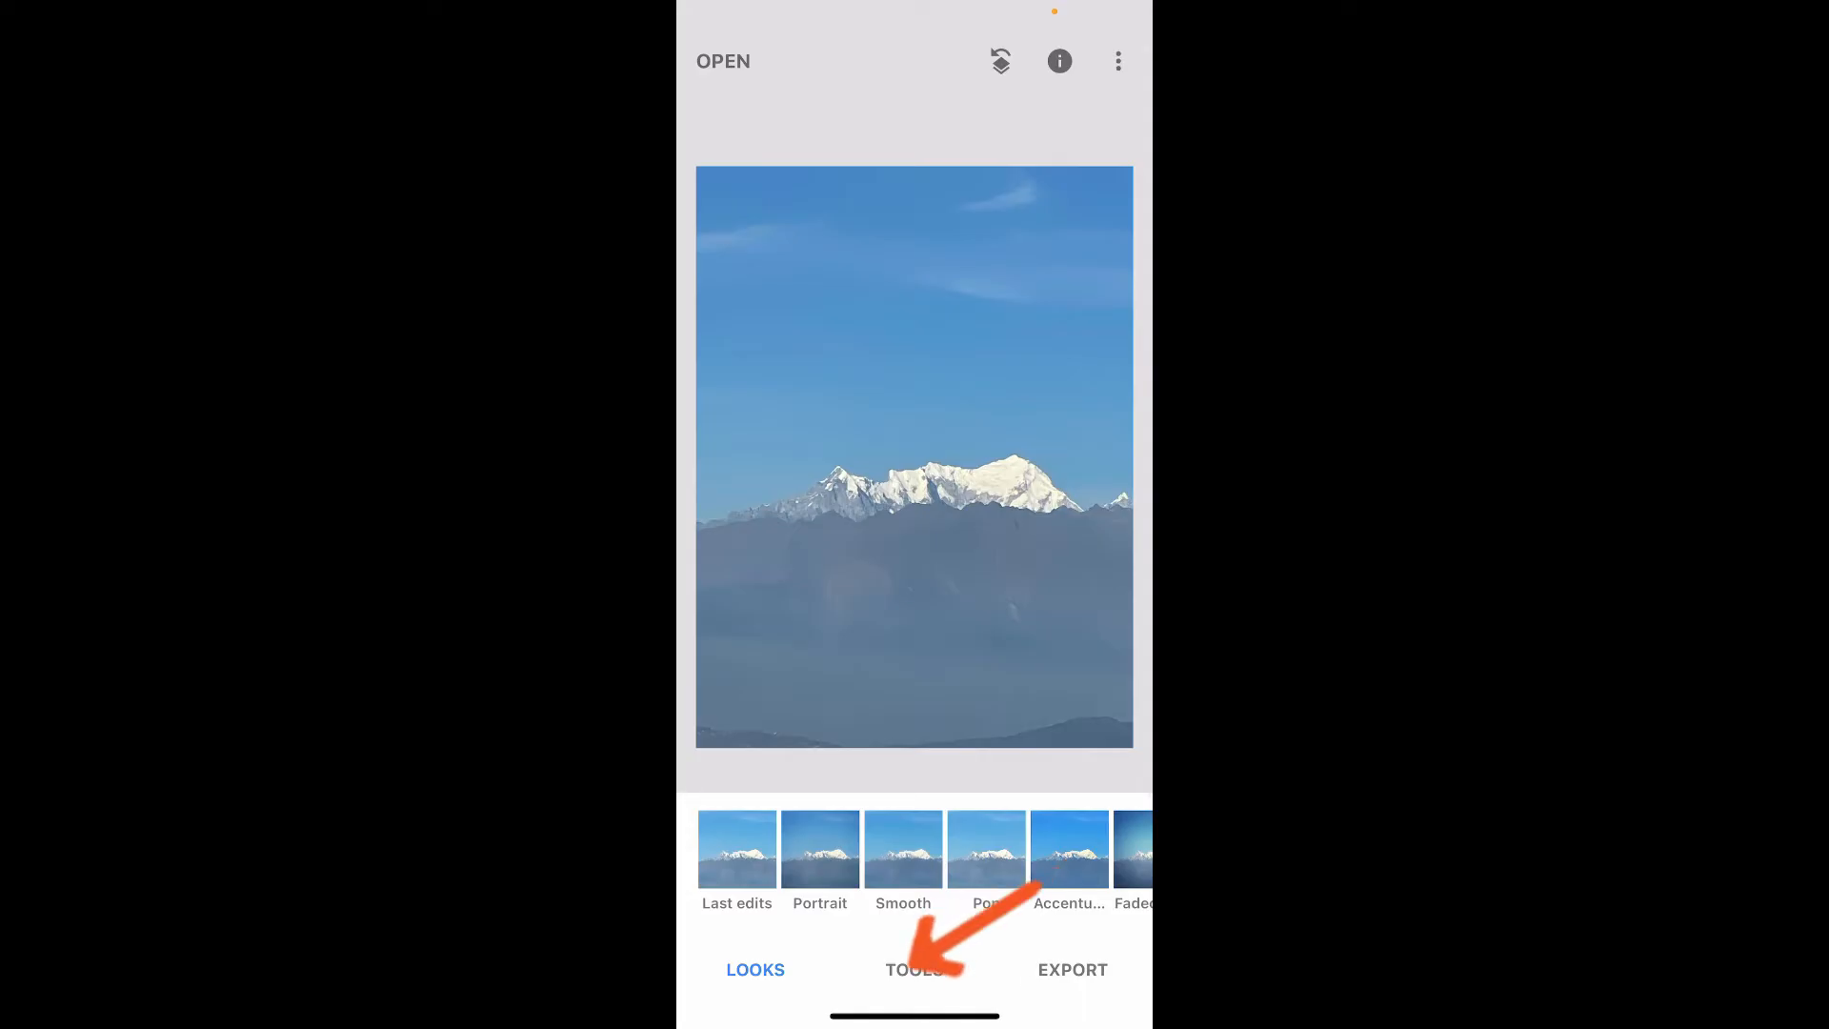
Add the woman-at-green-railing photo over the mountains via Double Exposure
click(915, 970)
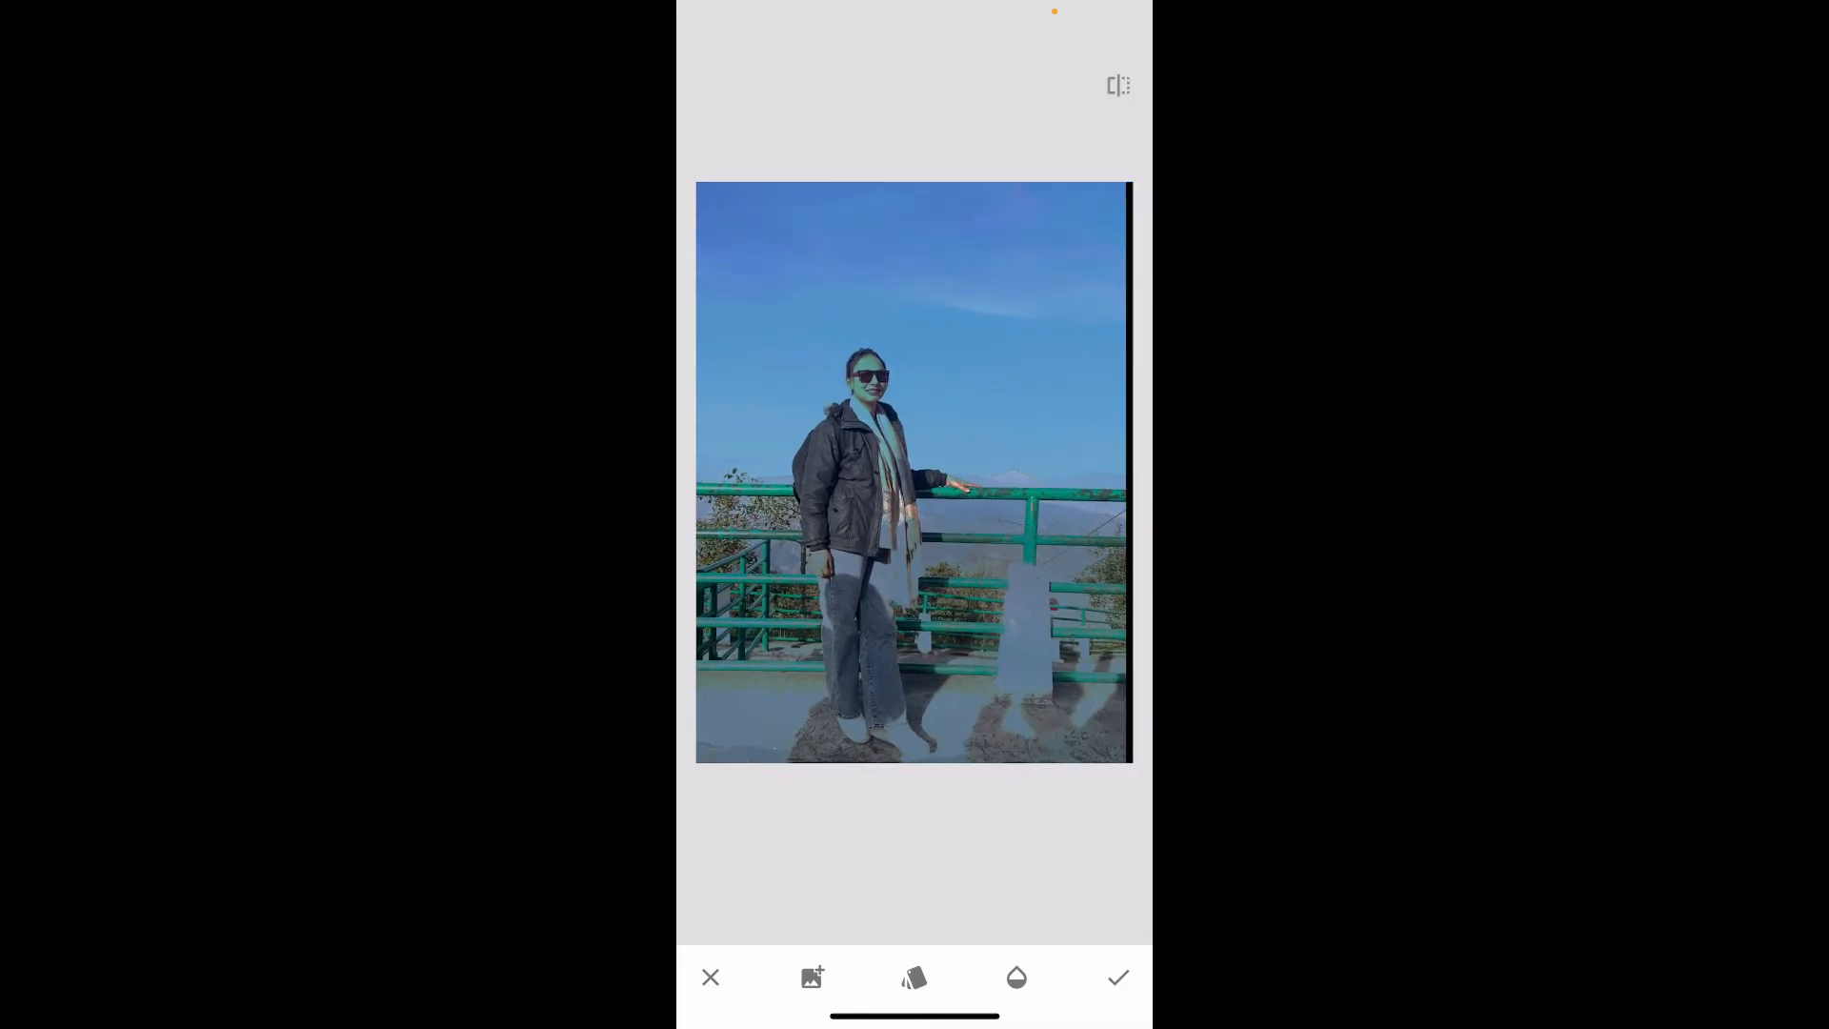
Enlarge and position the woman overlay so the snowy peaks sit behind her
click(1015, 977)
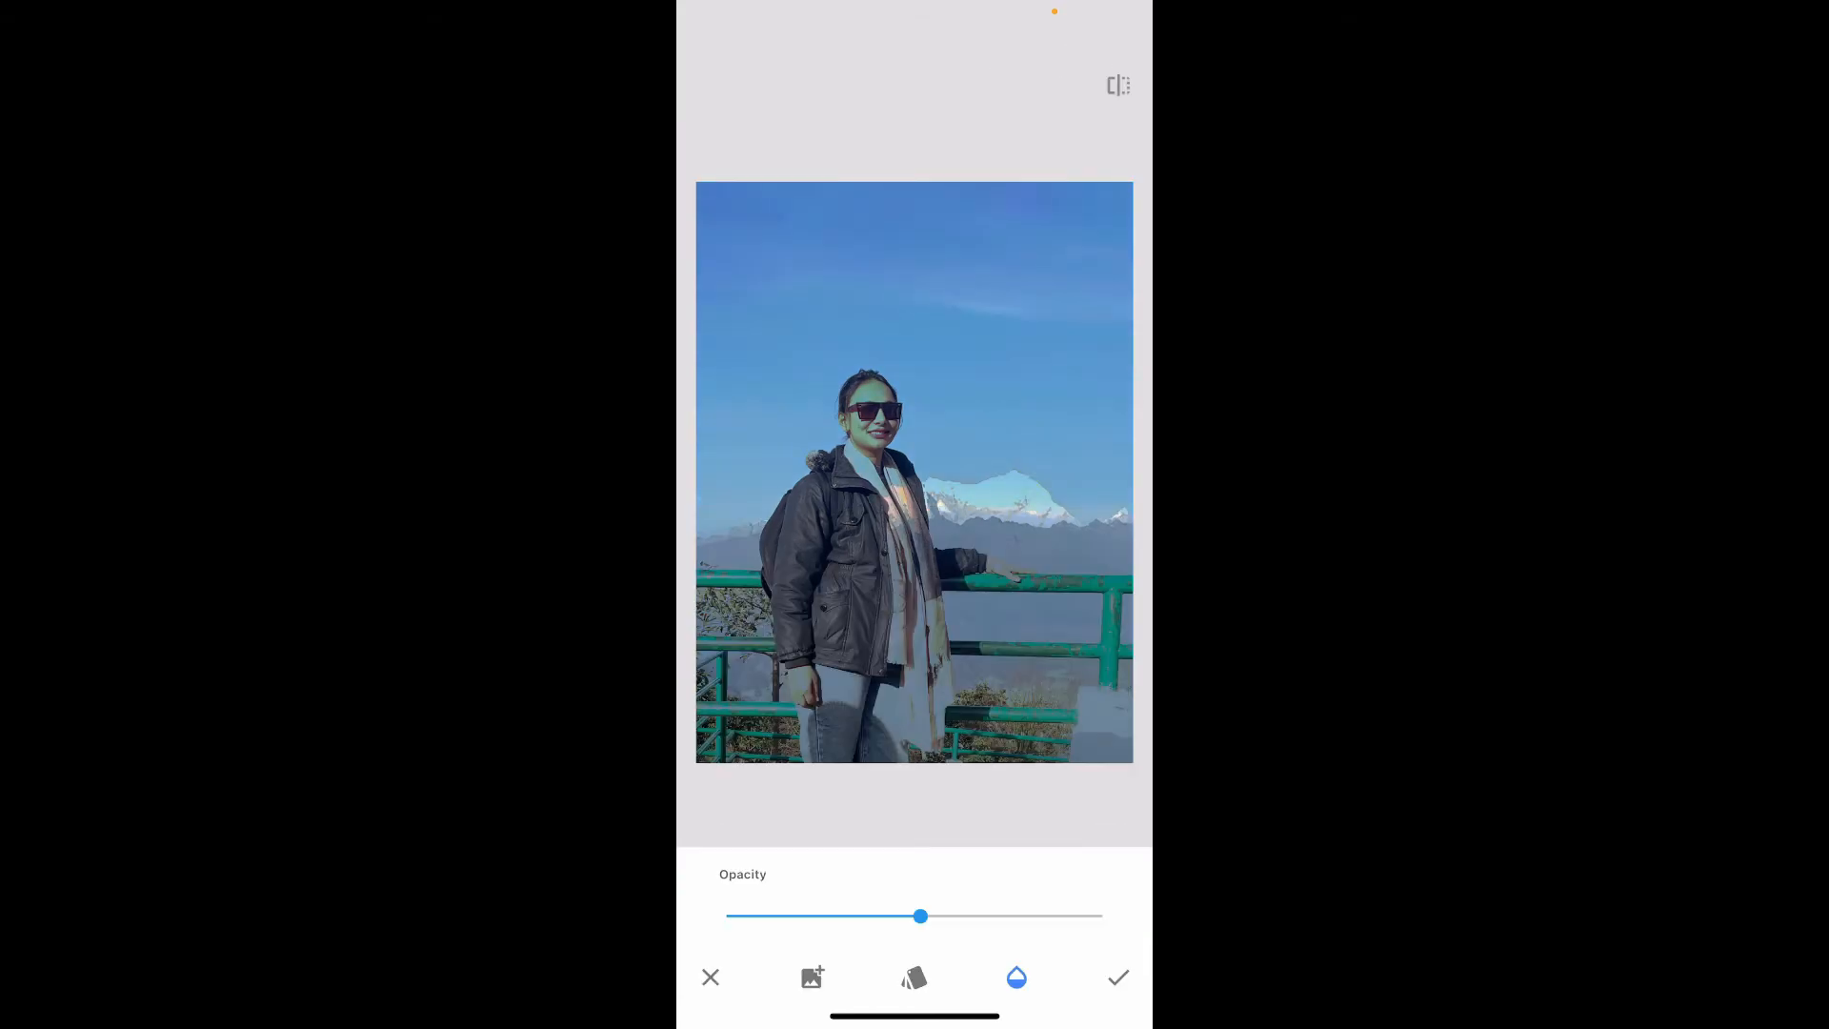
Blend with Lighten (after trying Darken), raise Opacity, and apply the double exposure
click(913, 978)
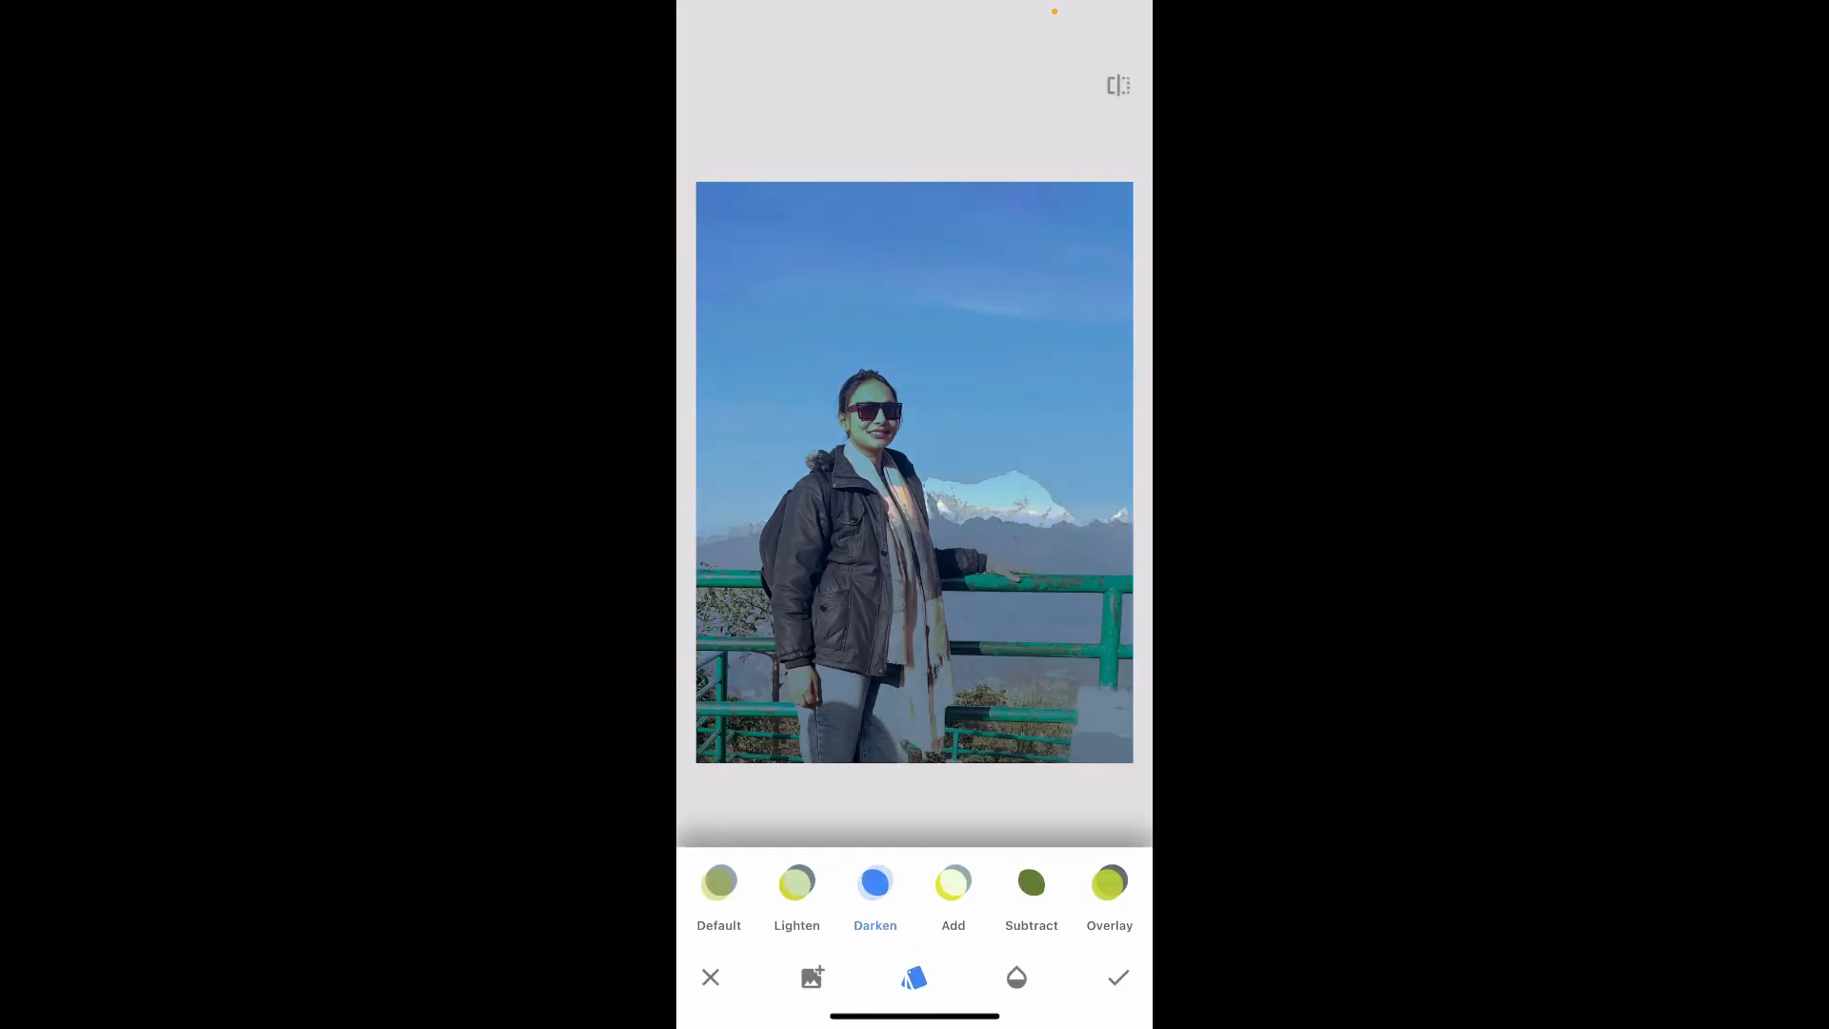
click(796, 882)
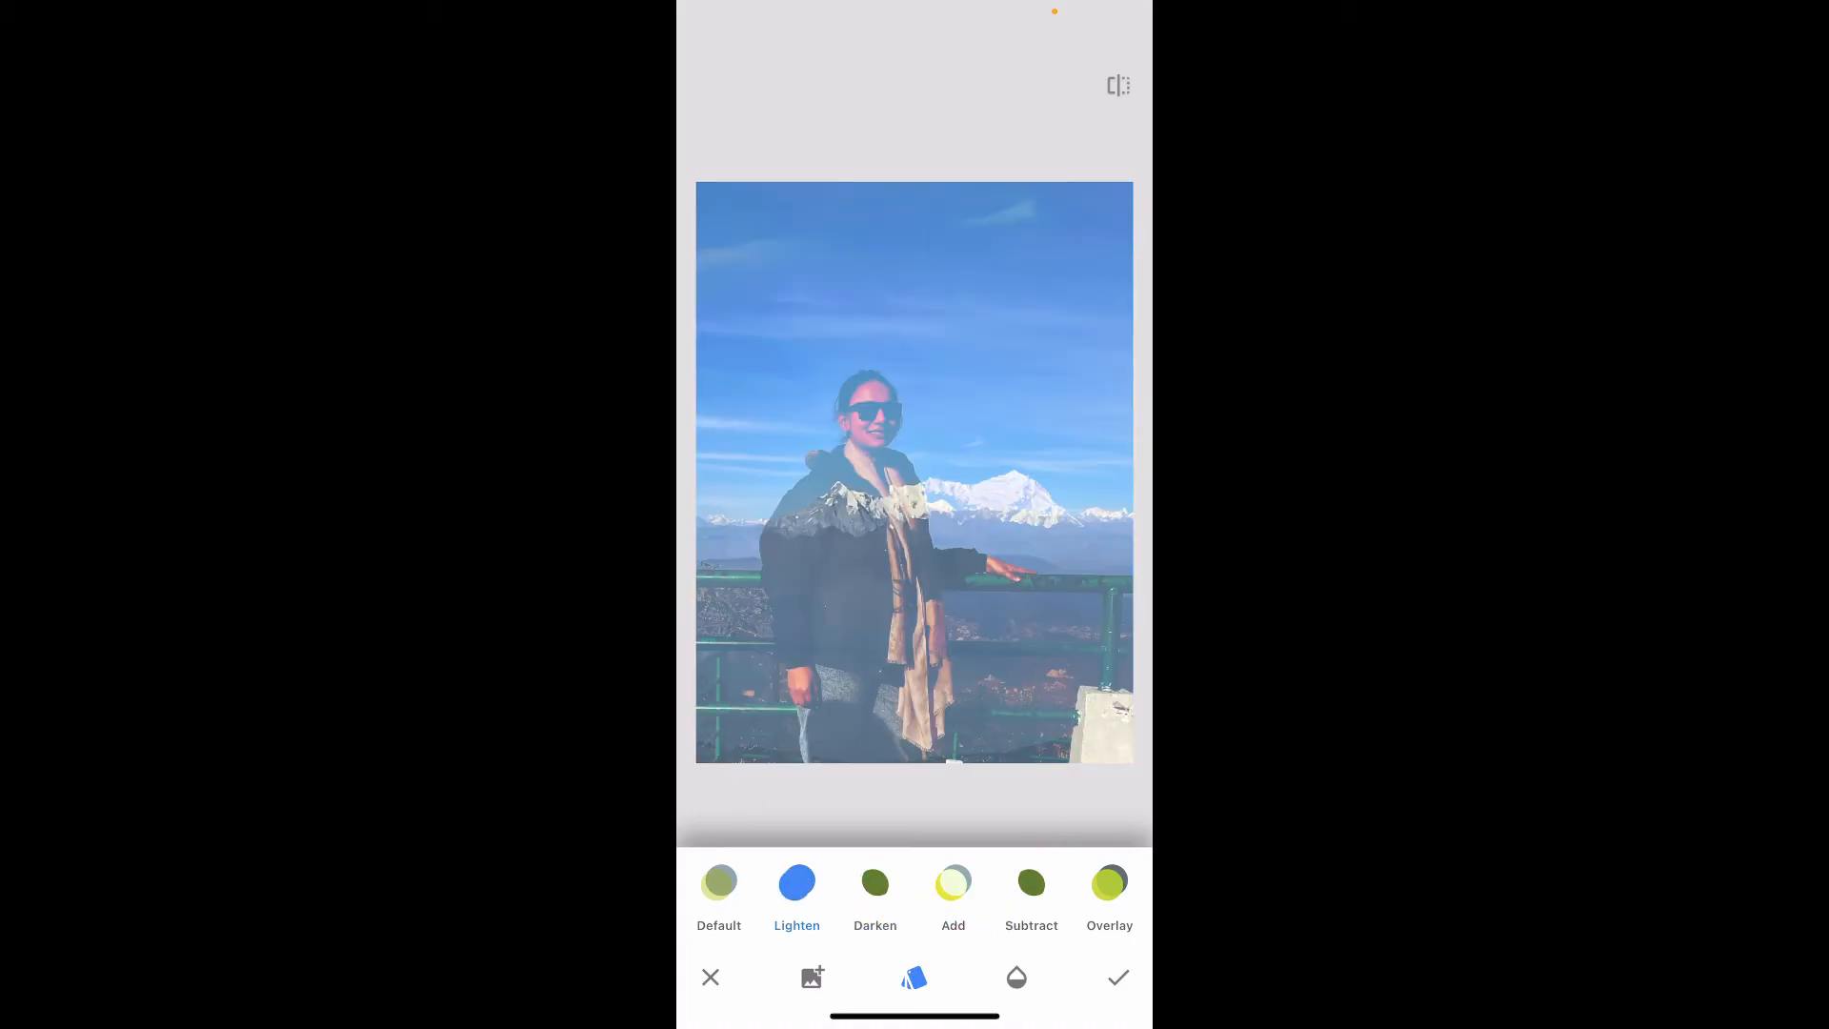
click(875, 882)
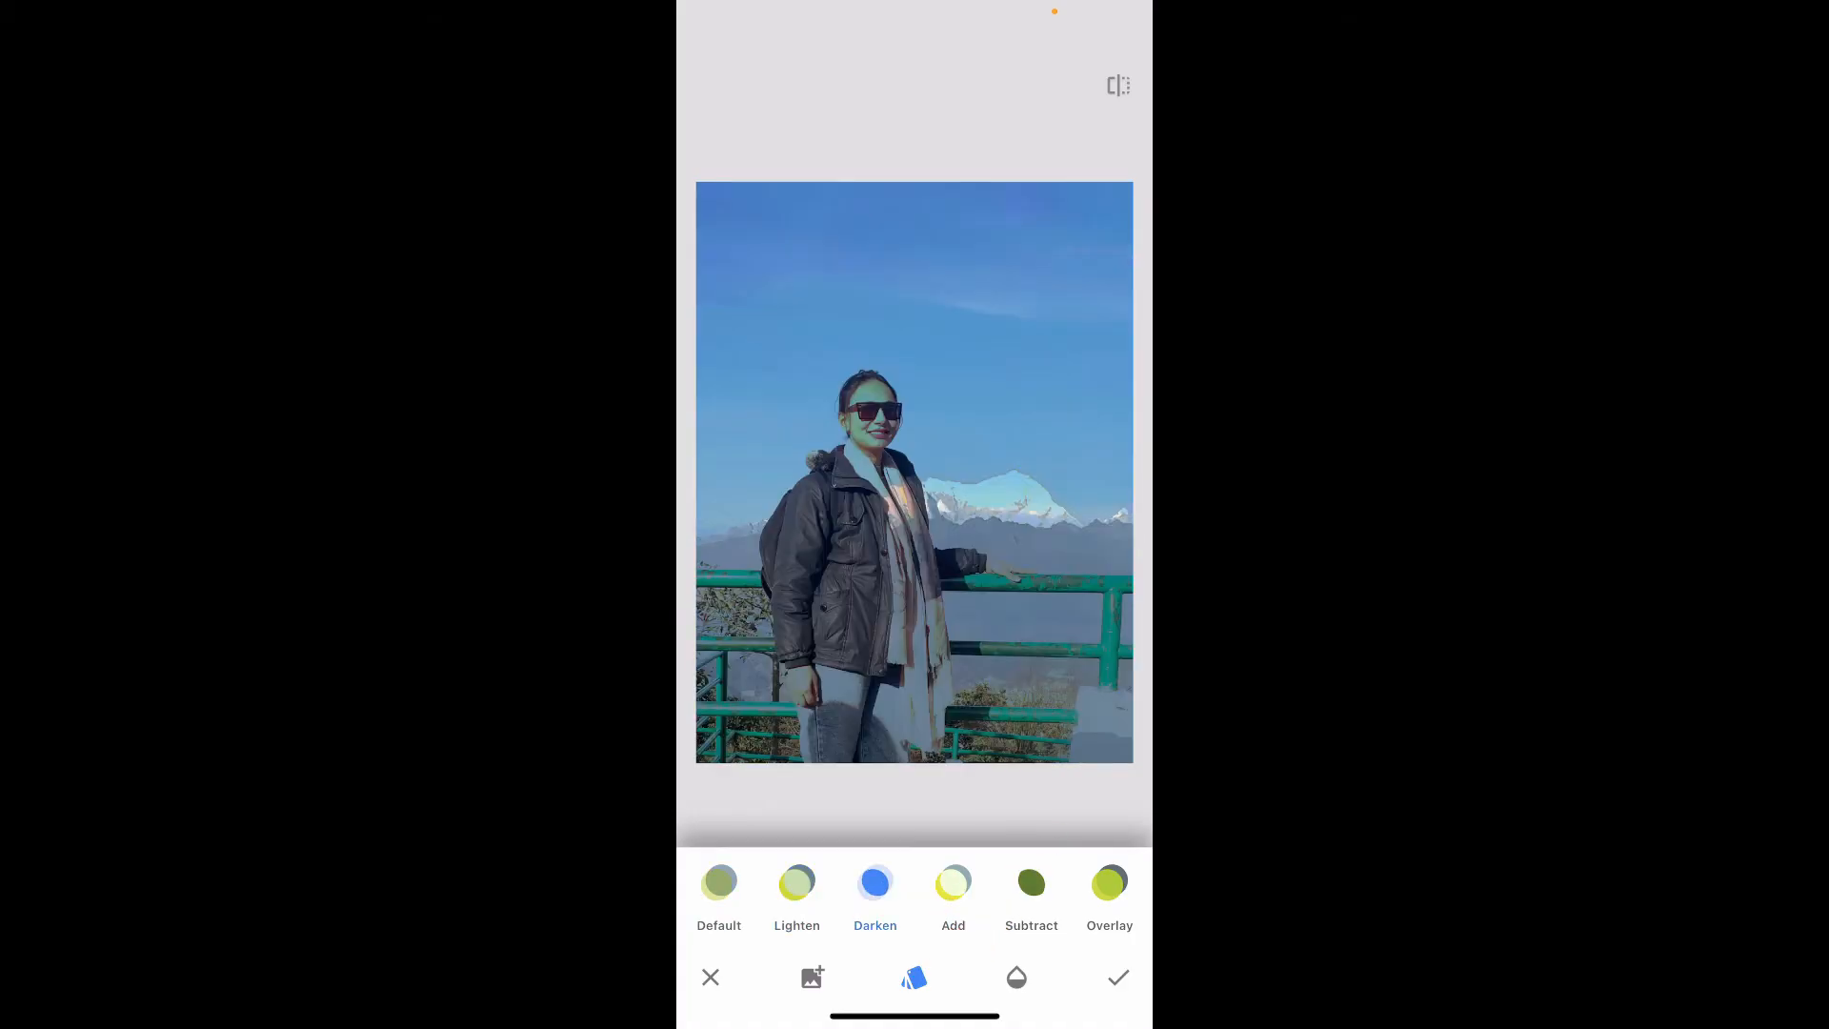
click(1016, 978)
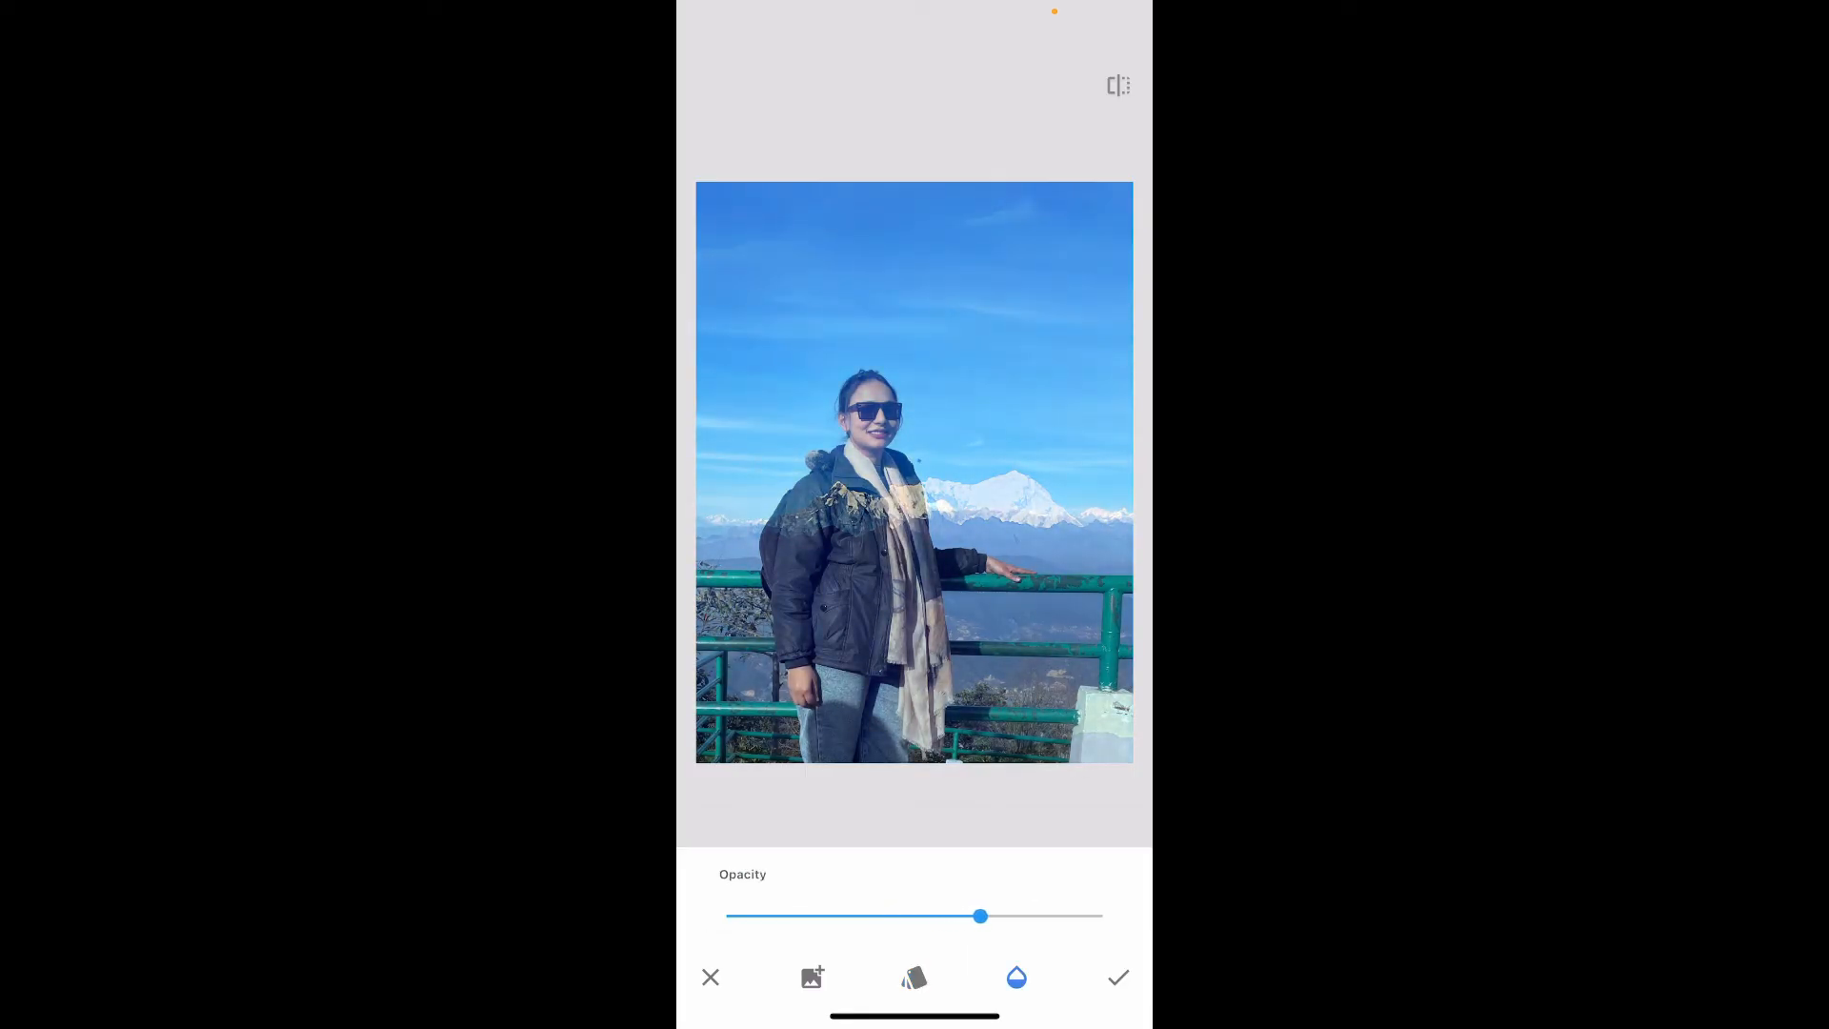
click(1116, 977)
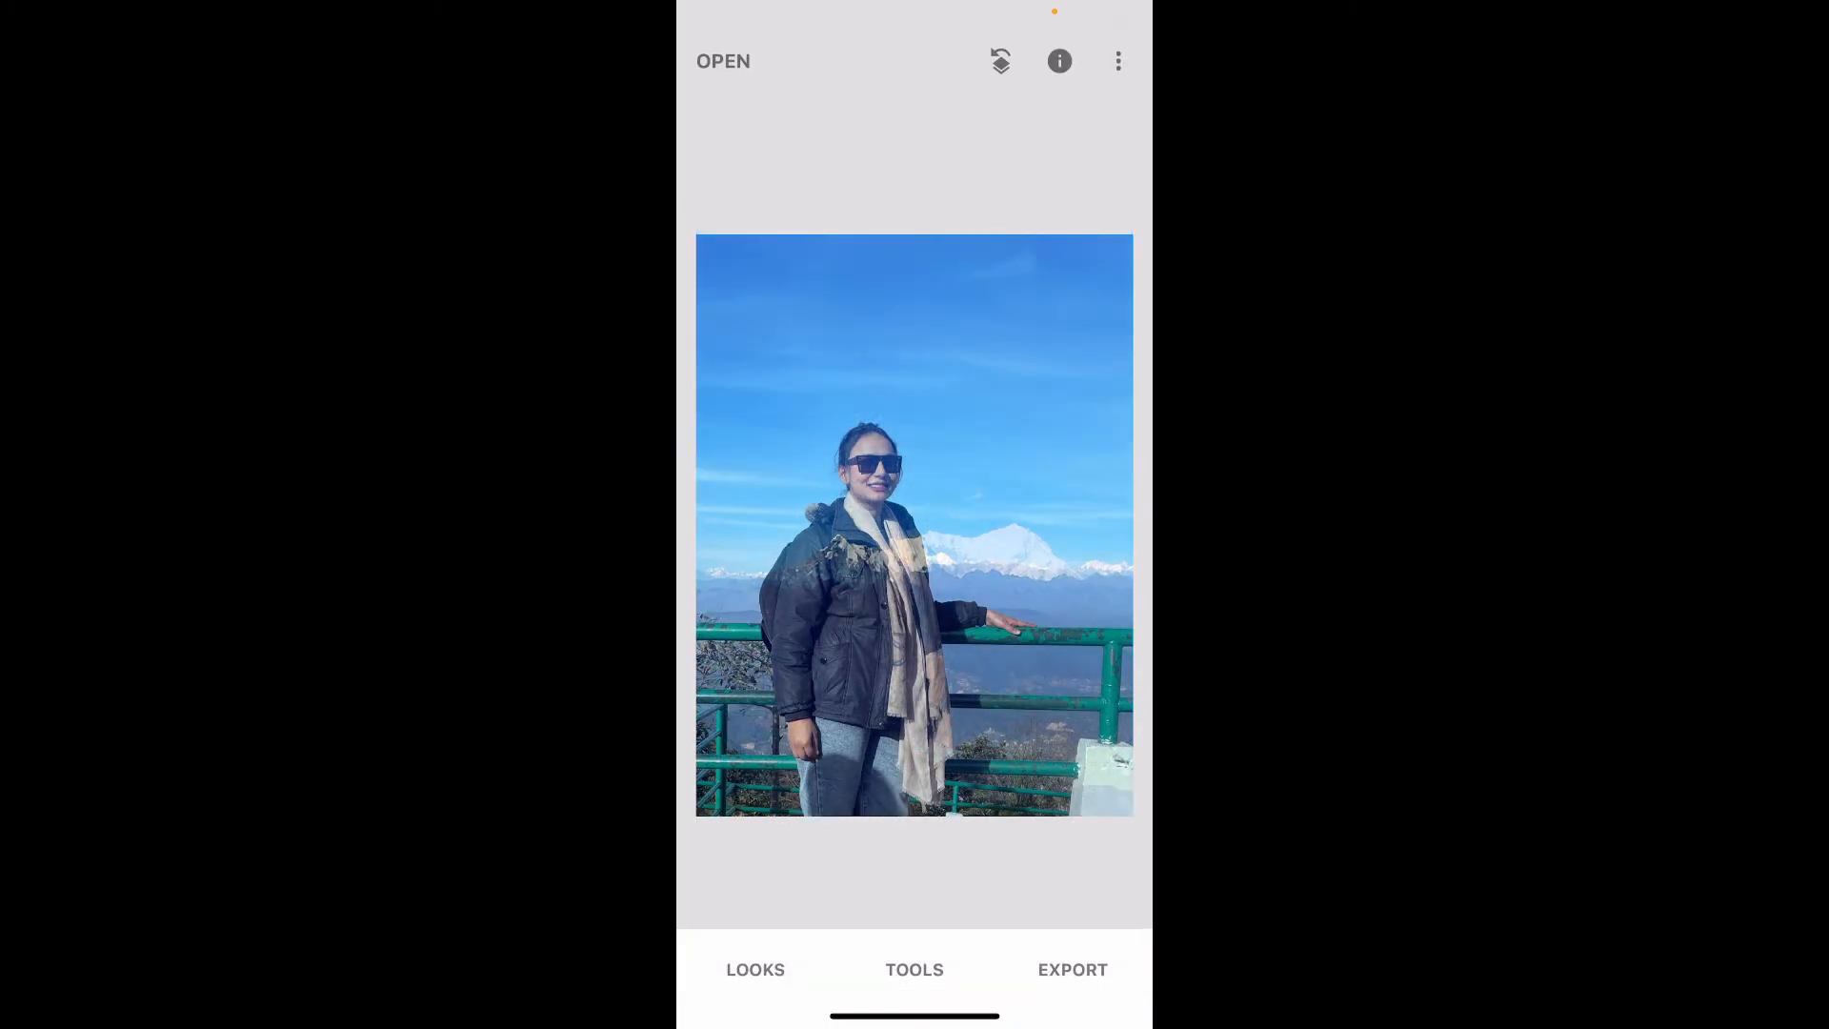